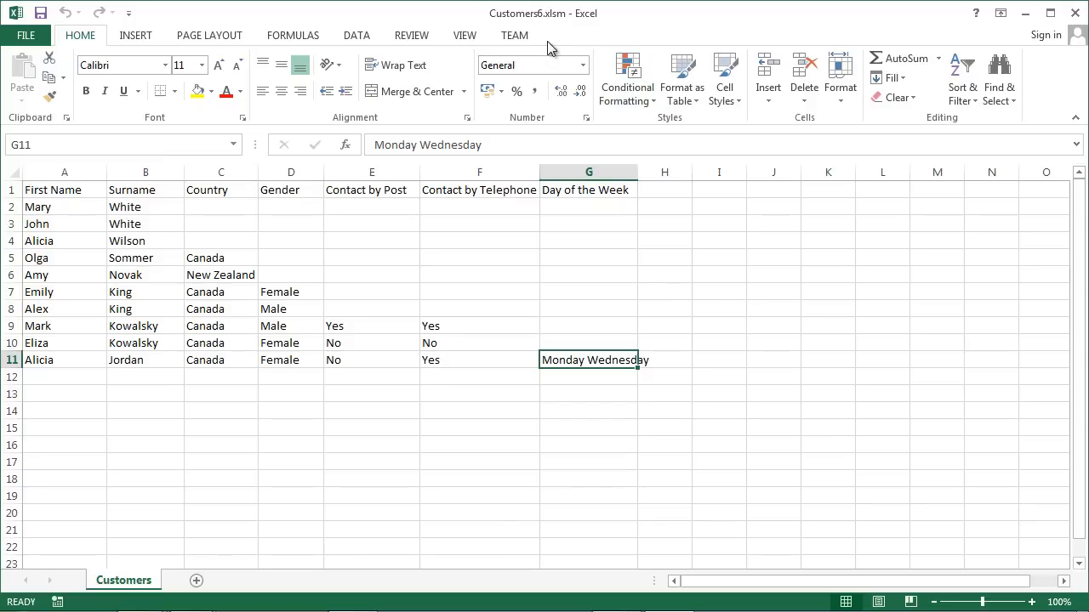
Step: Enable the Developer tab via Customize the Ribbon and confirm
right_click(551, 48)
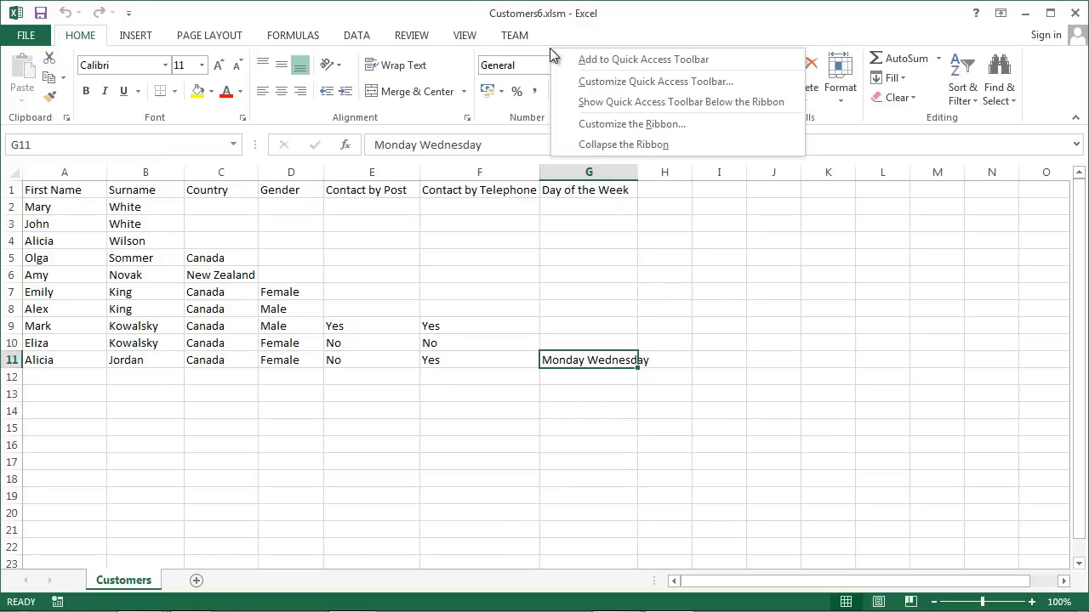
click(631, 122)
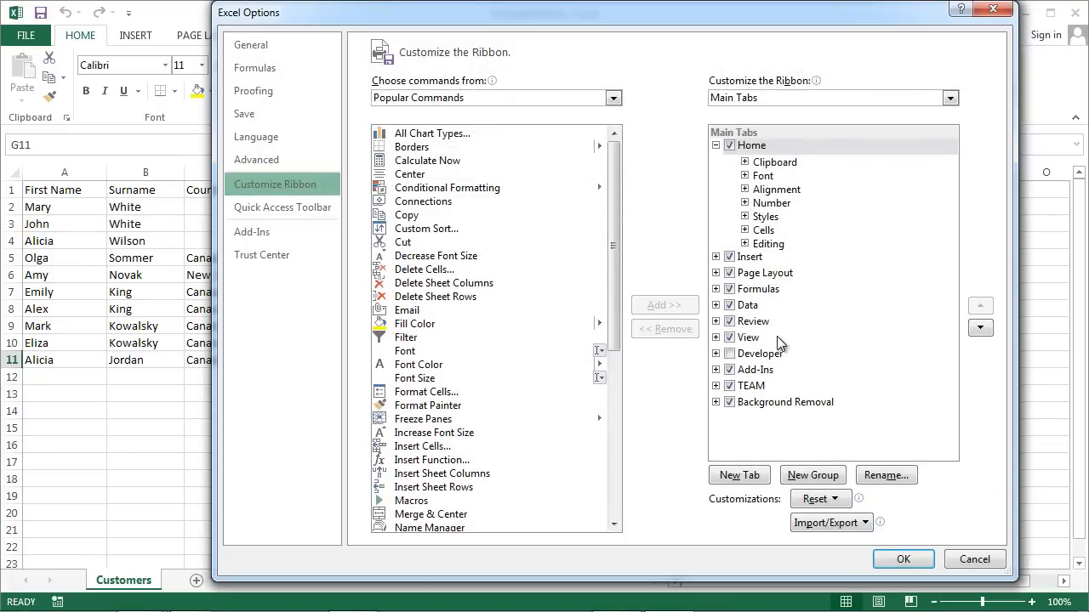
click(759, 352)
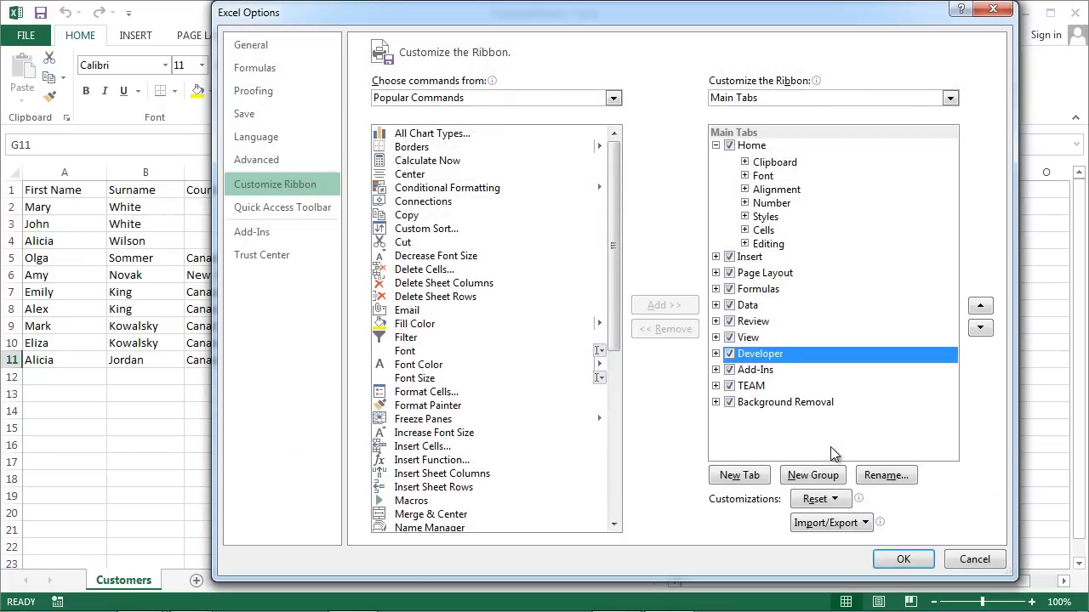
click(902, 558)
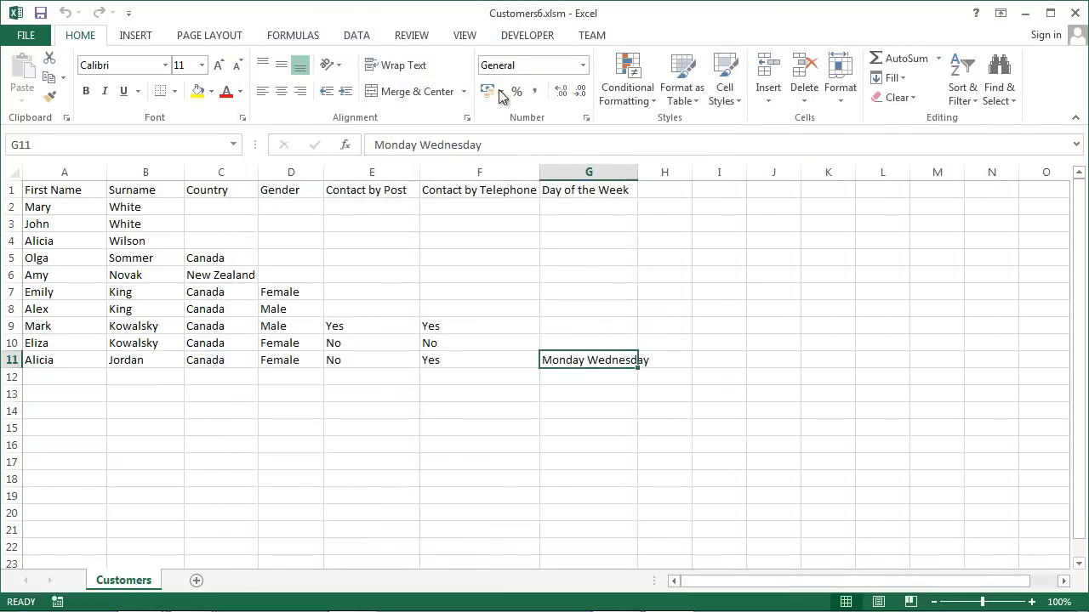
Step: Draw a Button form control over I3:J5 beside the customer table
click(528, 34)
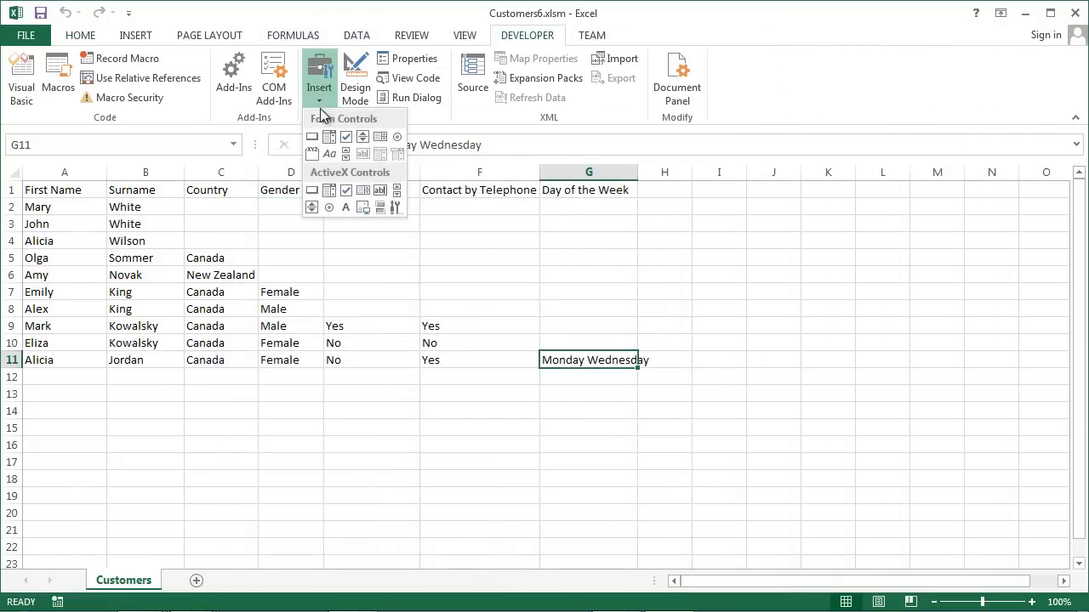
mouse_move(313, 136)
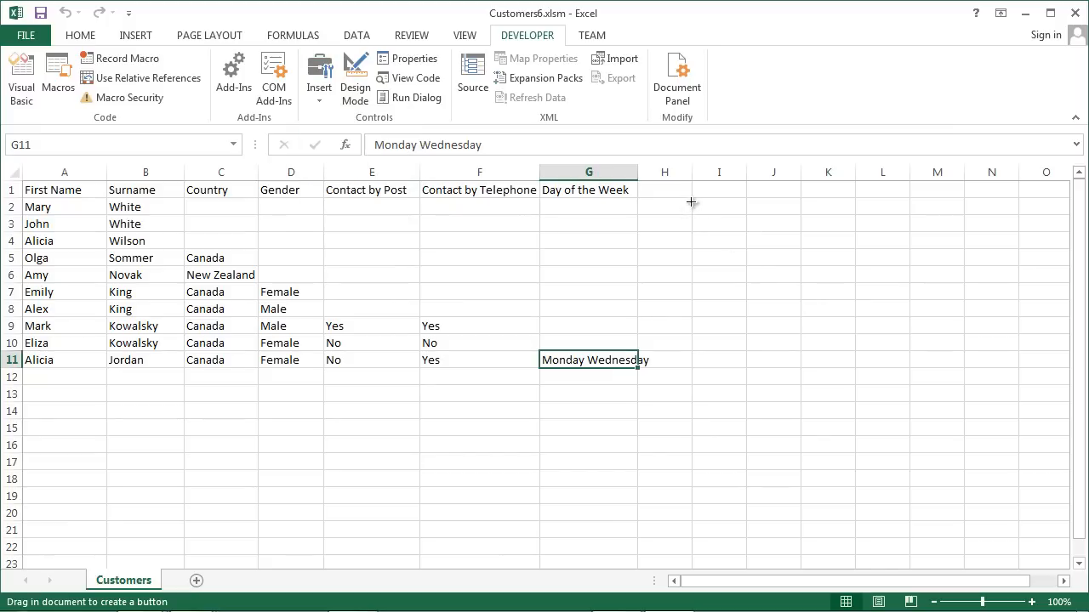
drag(690, 201, 823, 257)
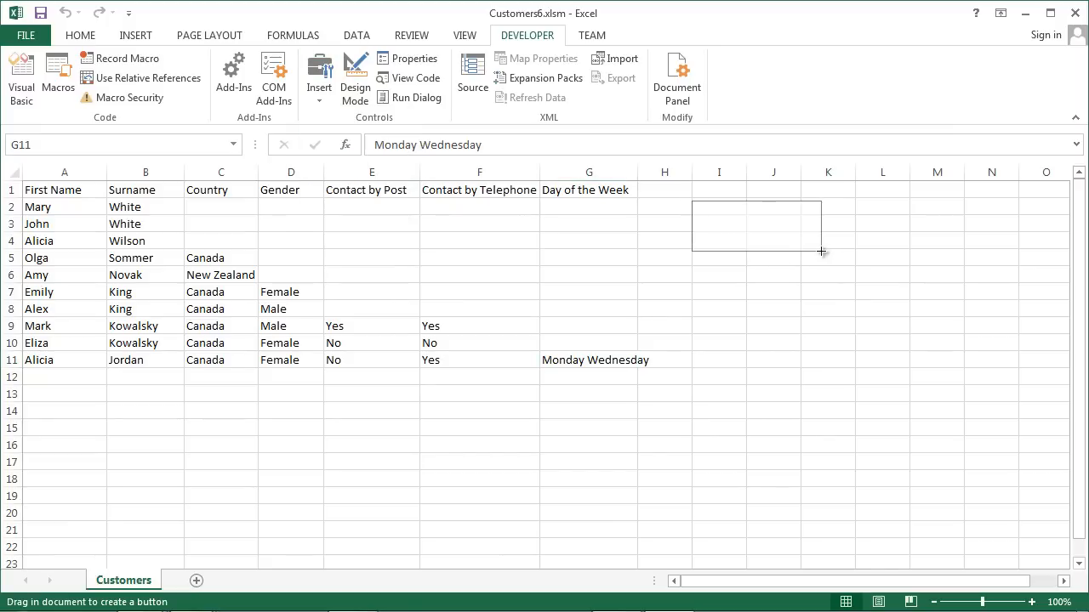
drag(694, 201, 820, 253)
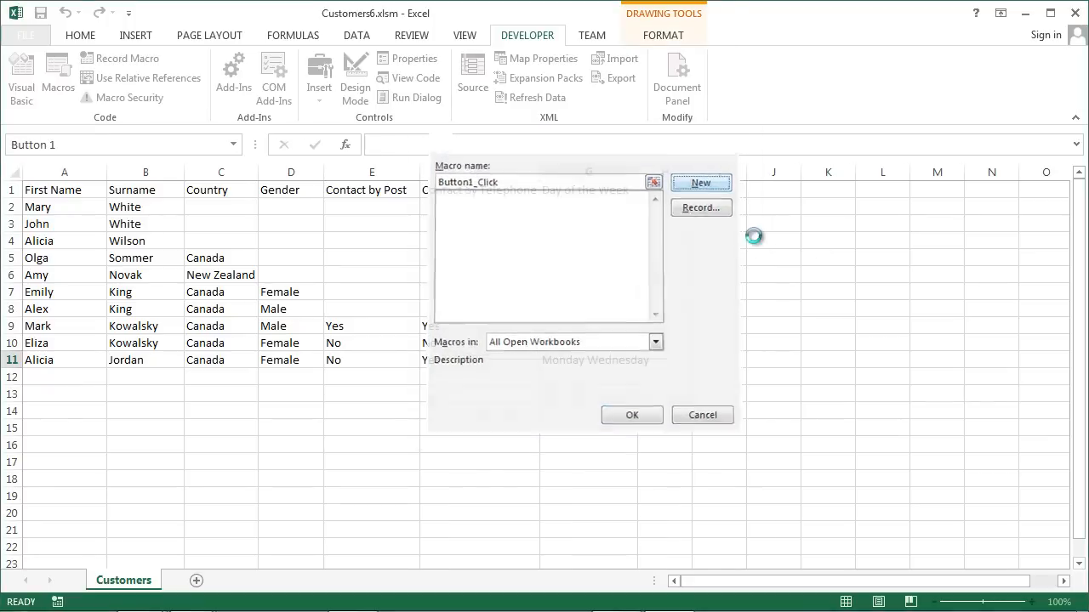
Step: Create the button's macro, then name UserForm1 ufCustomers with caption Customers
click(701, 182)
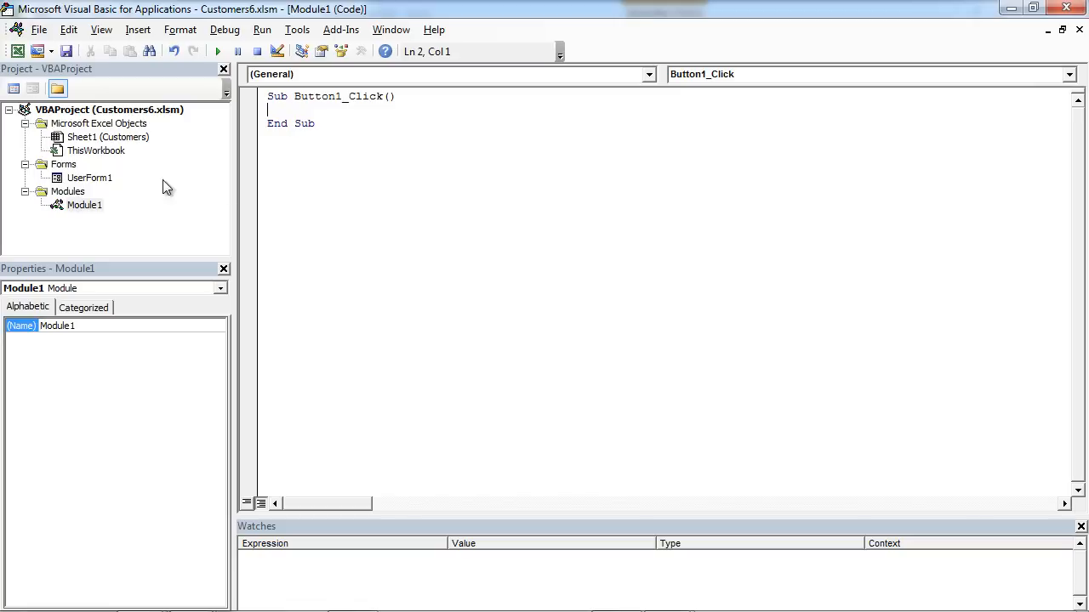
double_click(88, 178)
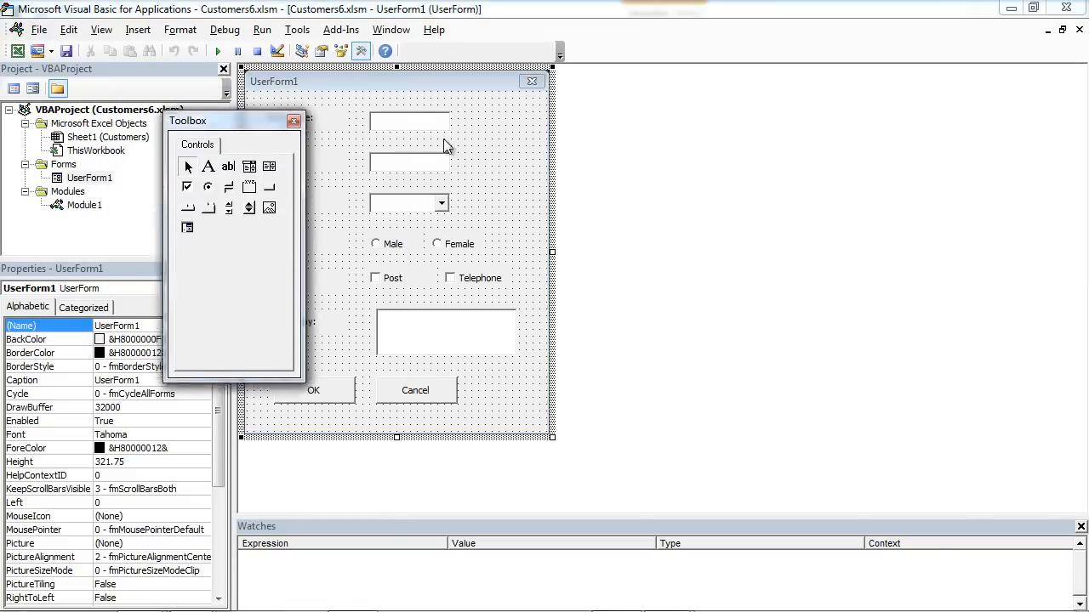
click(292, 119)
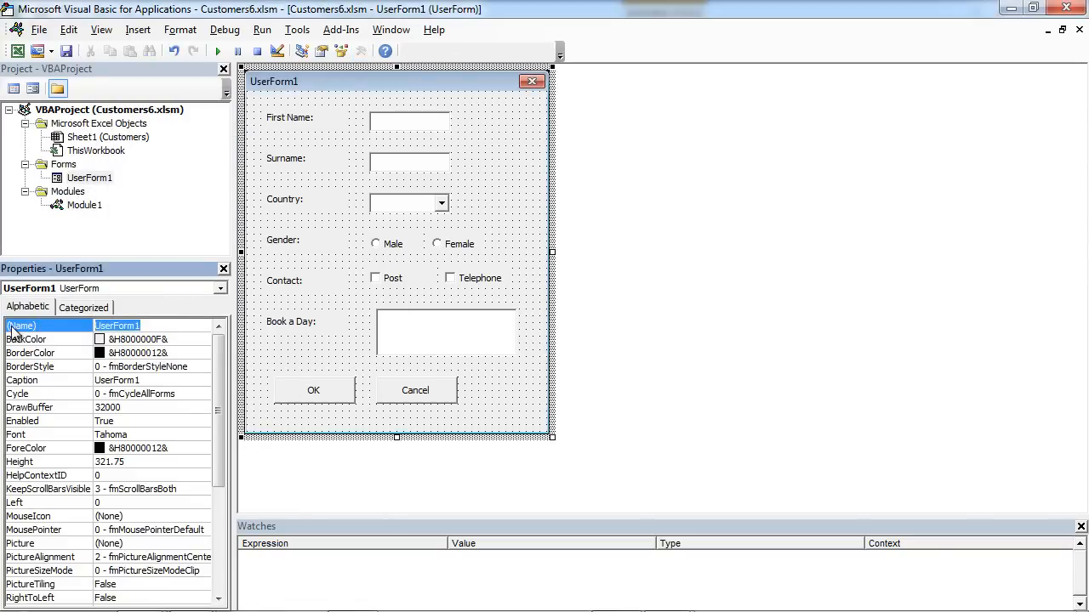
text(u)
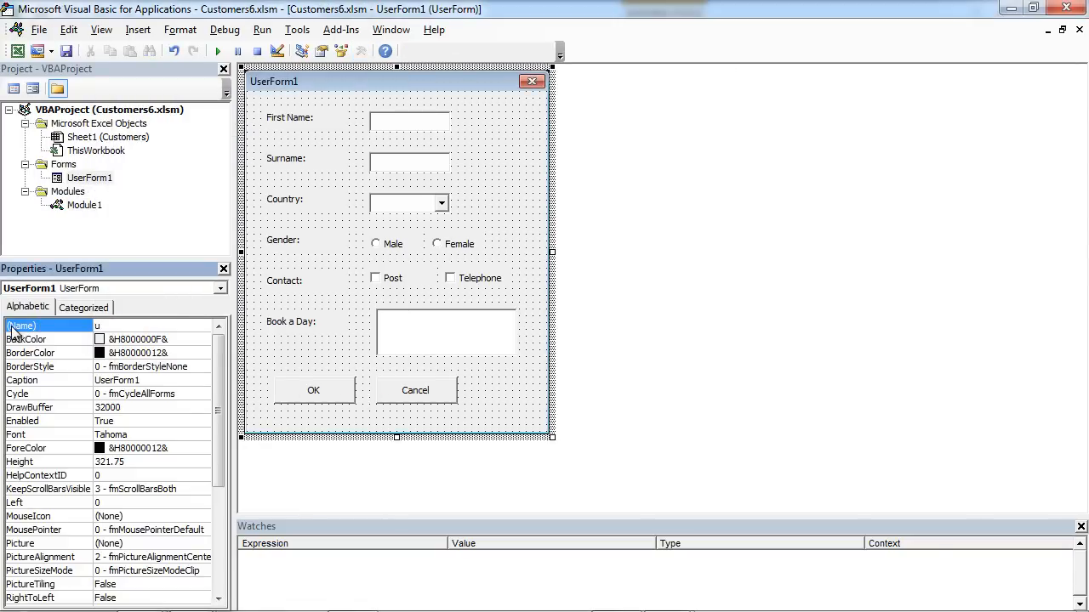
text(fCus)
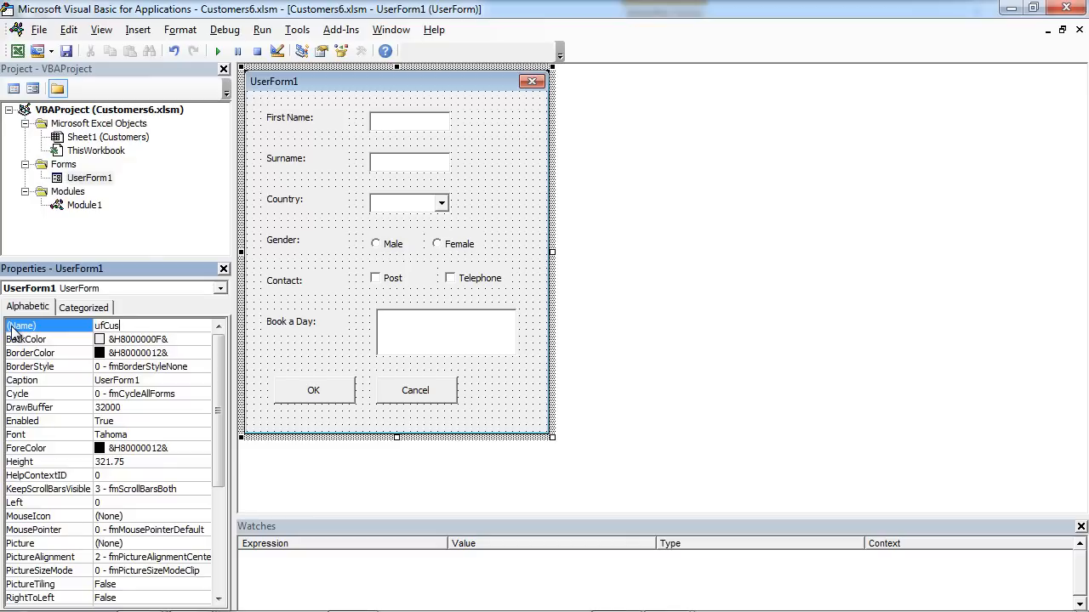
text(tomers)
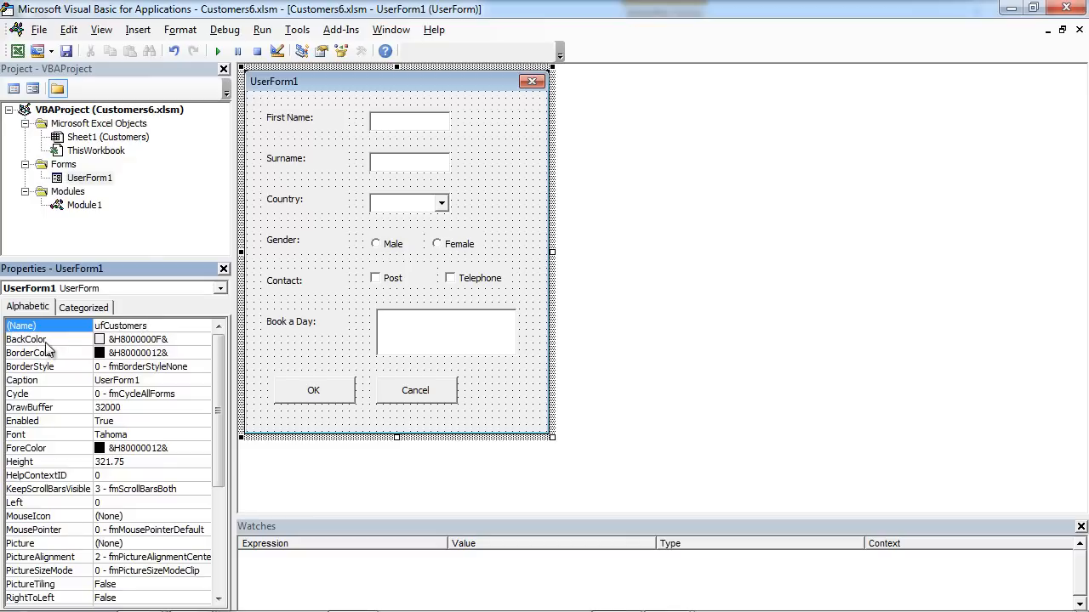
mouse_move(125, 461)
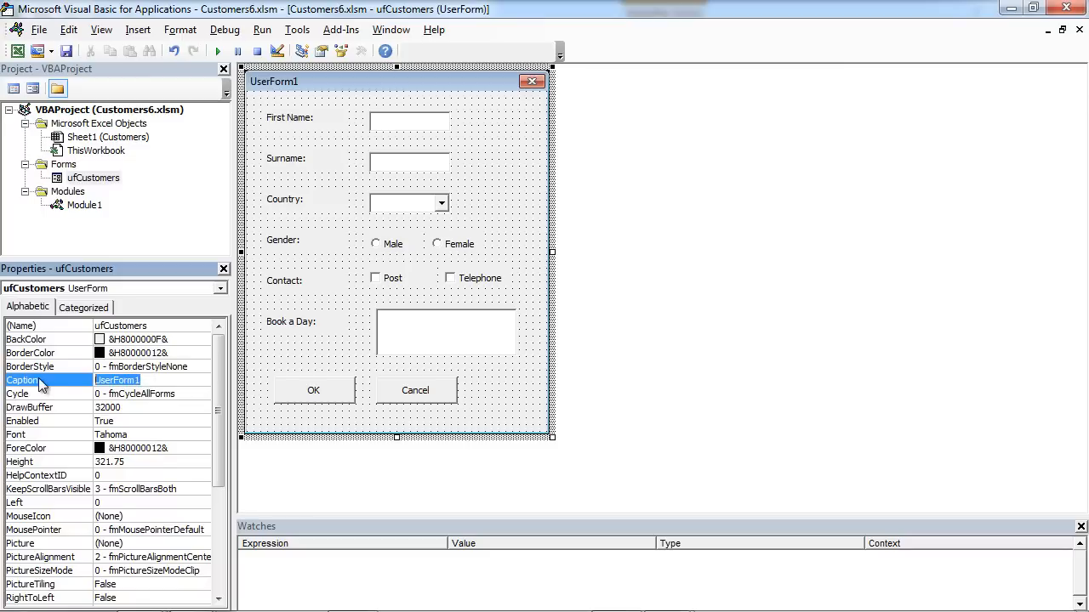
text(Customers)
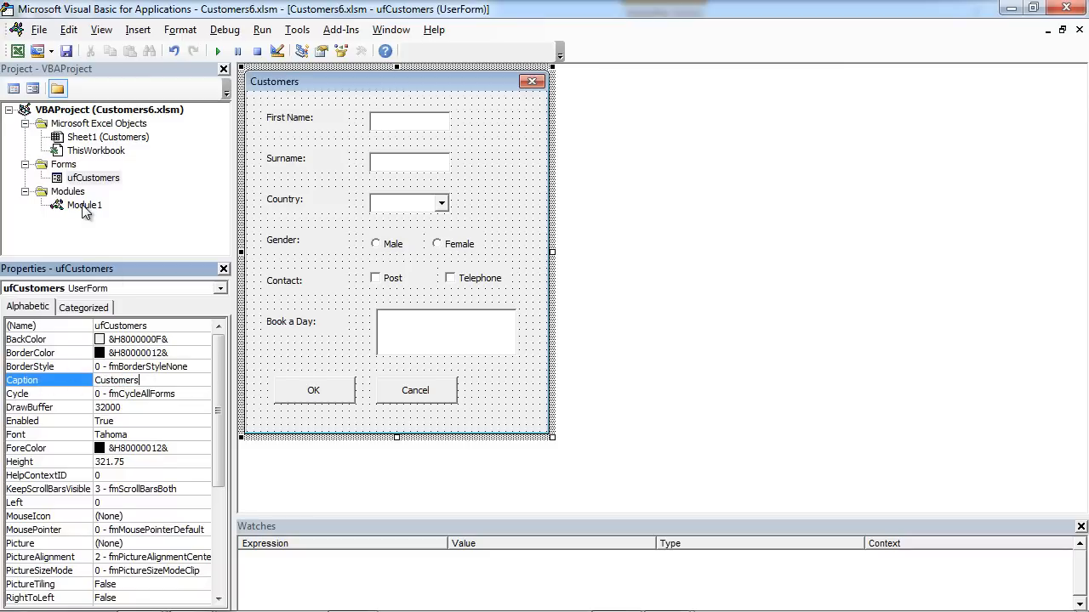
Step: Add ufCustomers.Show inside Sub Button1_Click in Module1
double_click(85, 204)
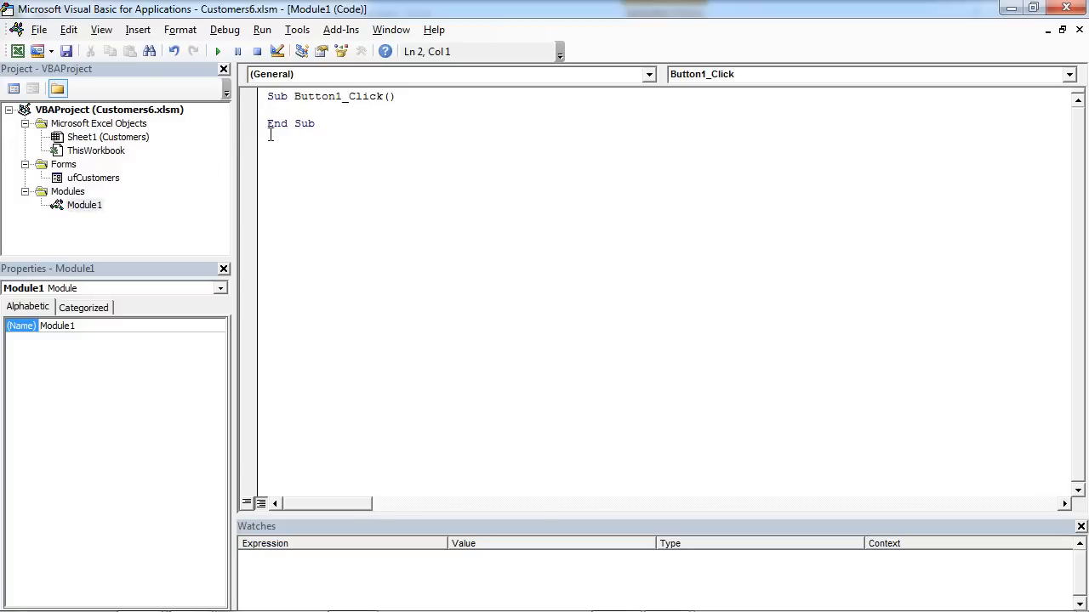
text(uf)
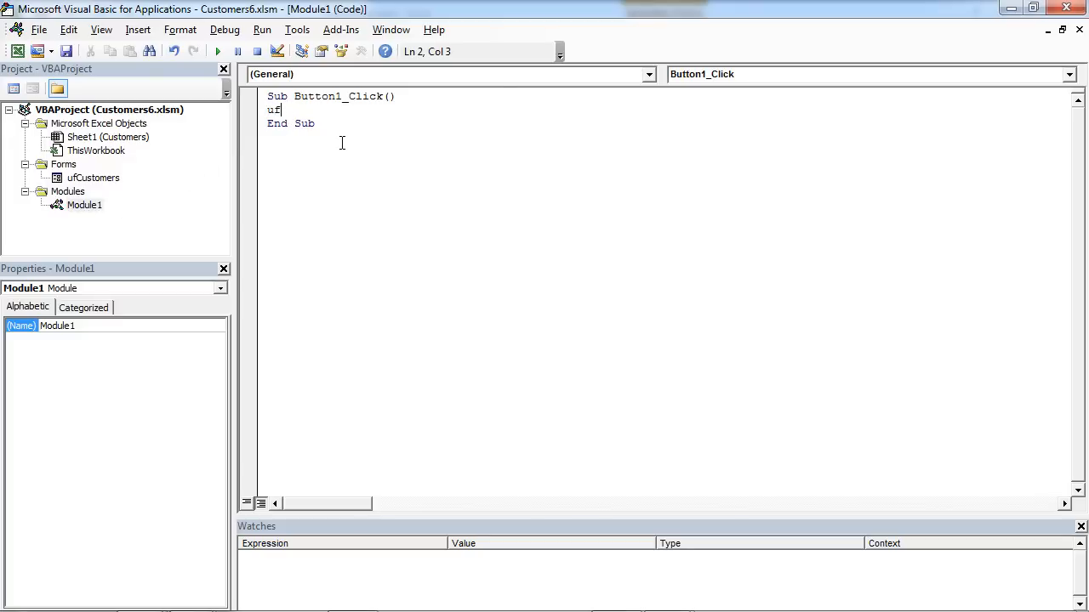
text(Customers.Show)
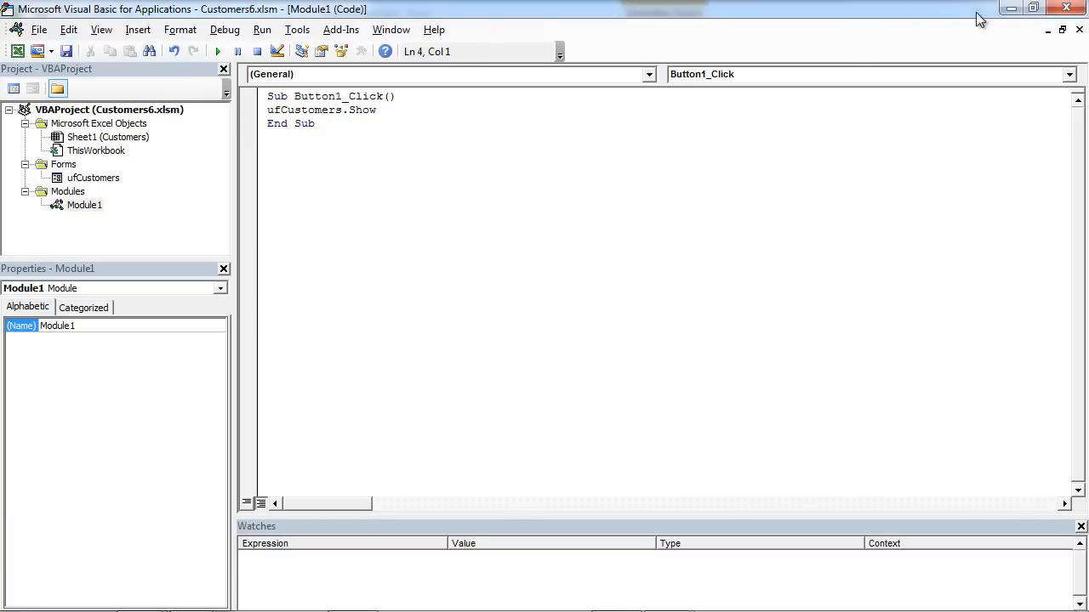
Step: Change the button's label to Add Customer via Edit Text
right_click(749, 225)
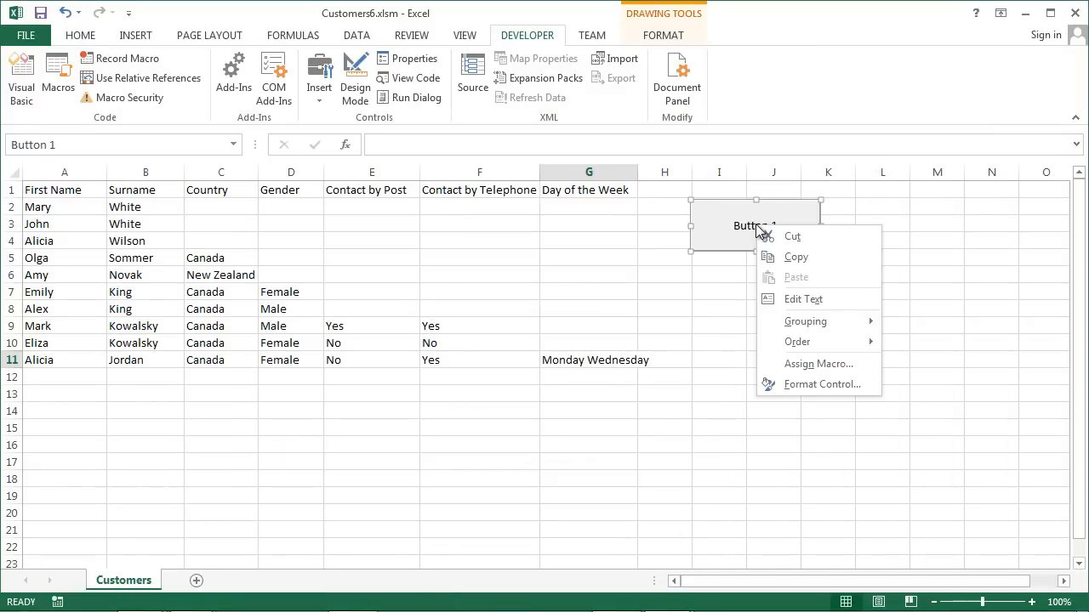
click(802, 300)
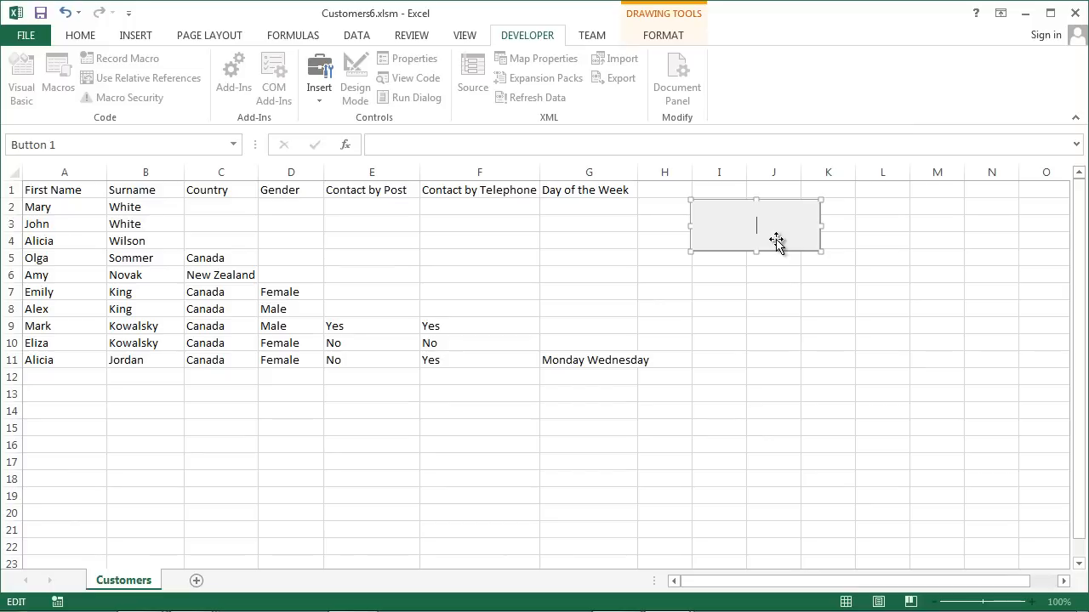
text(Add Customer)
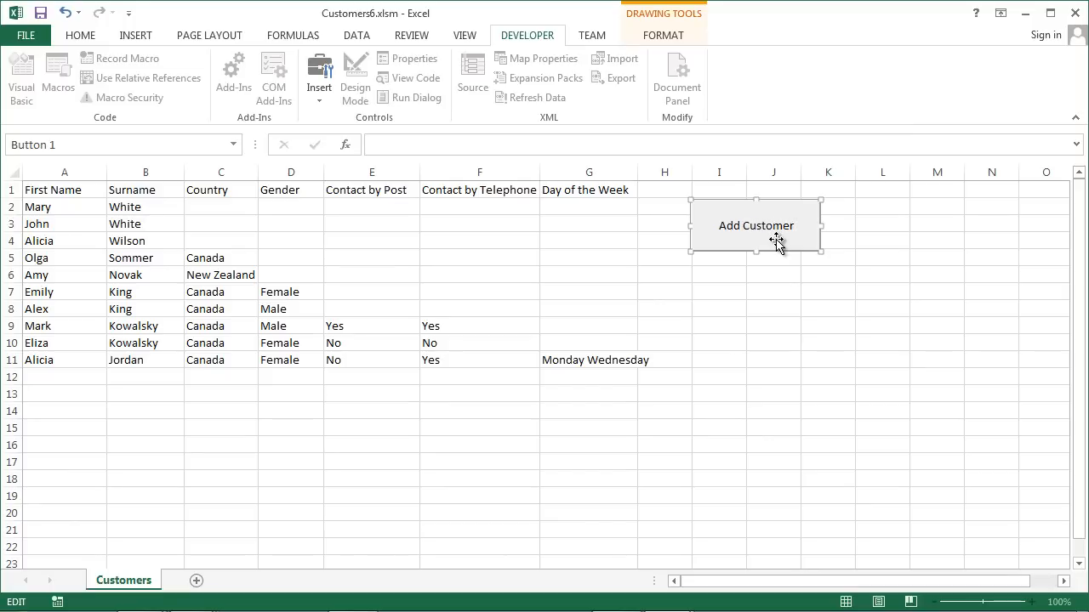
click(773, 274)
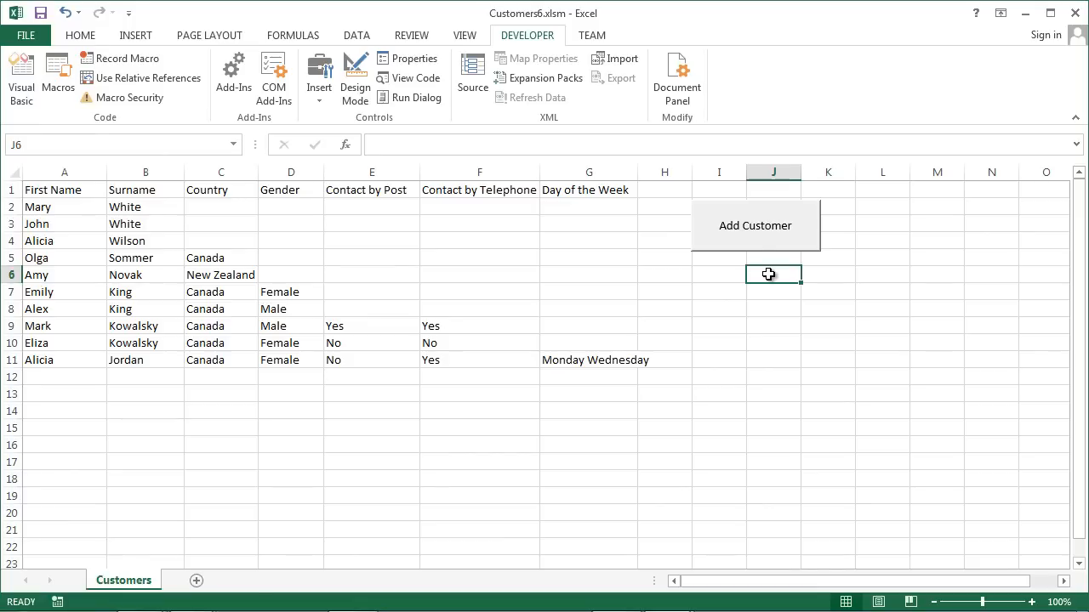
mouse_move(755, 246)
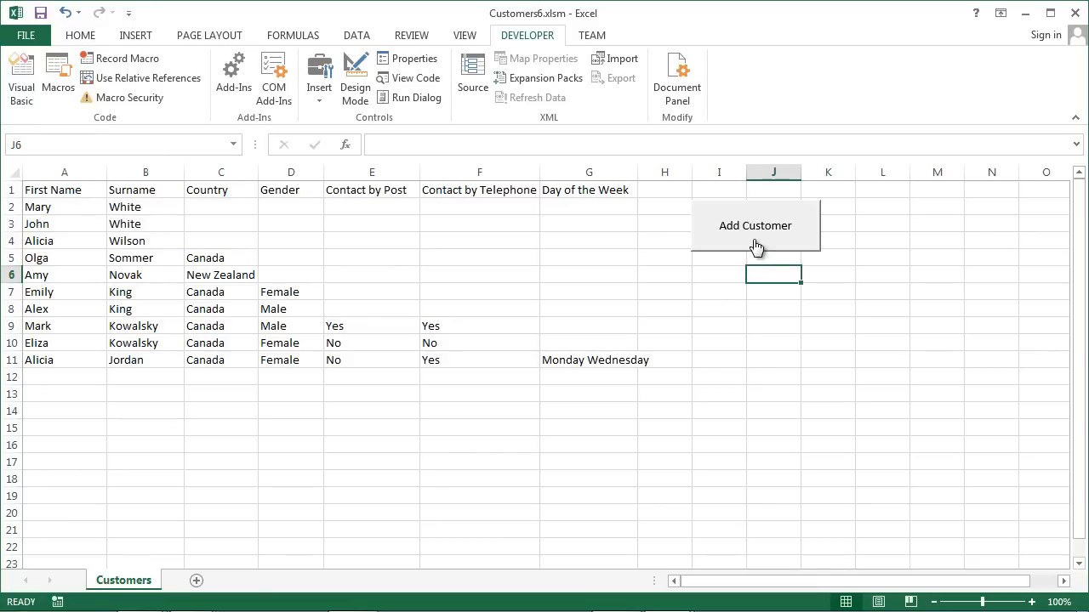